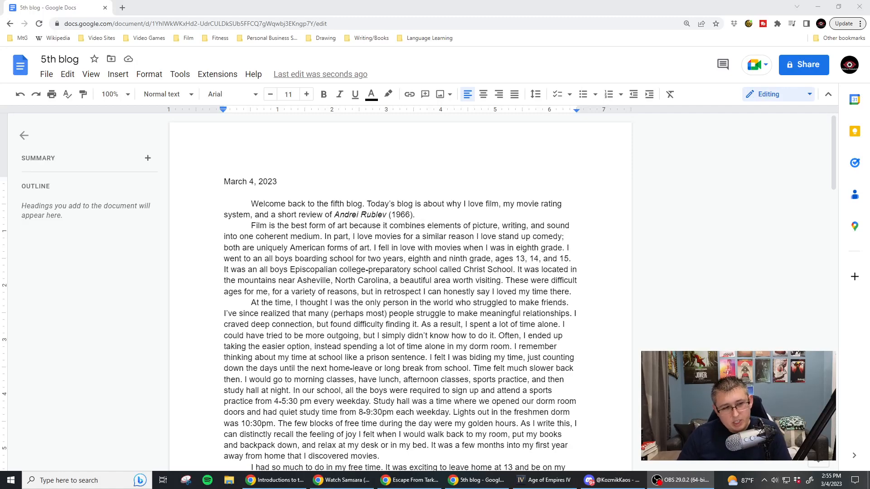
# Fix the DVD-borrowing paragraph to read 'media that wasn't allowed back at home' while scrolling
pyautogui.click(242, 181)
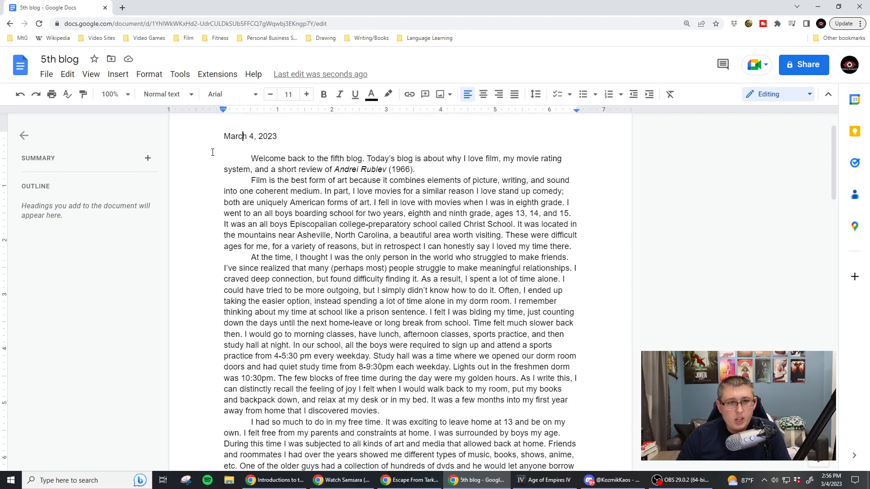
pyautogui.scroll(3)
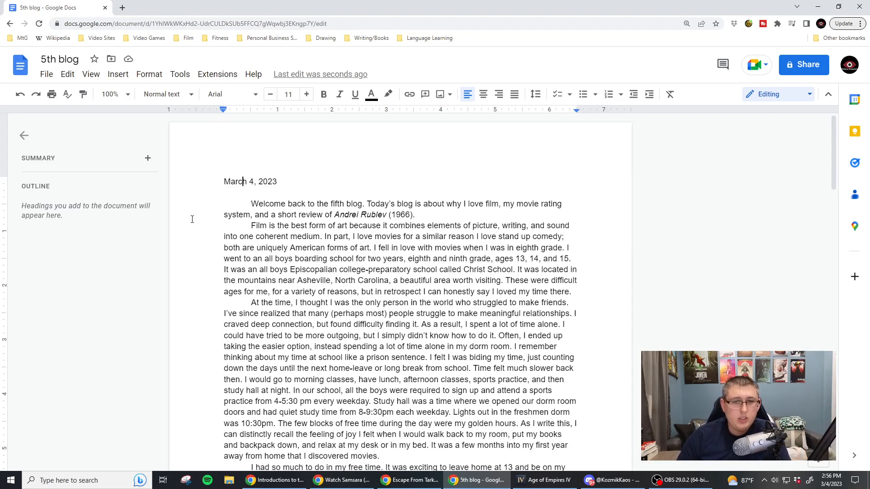
pyautogui.moveTo(183, 182)
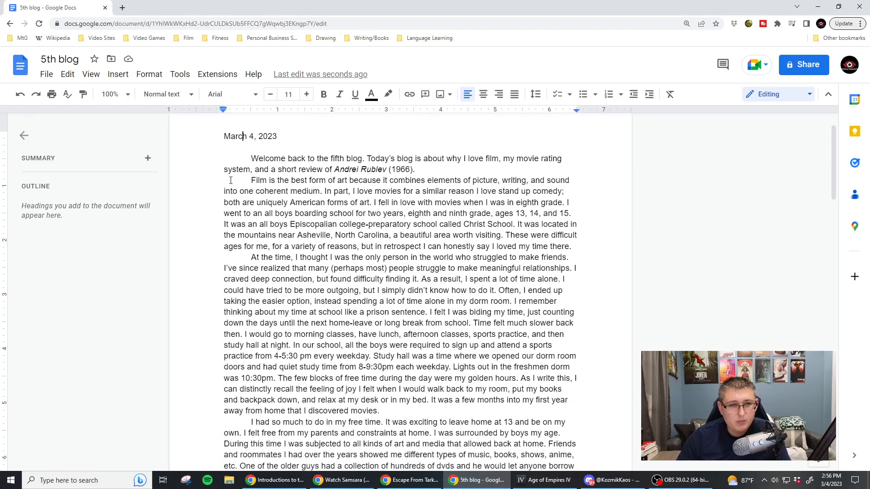
pyautogui.scroll(-3)
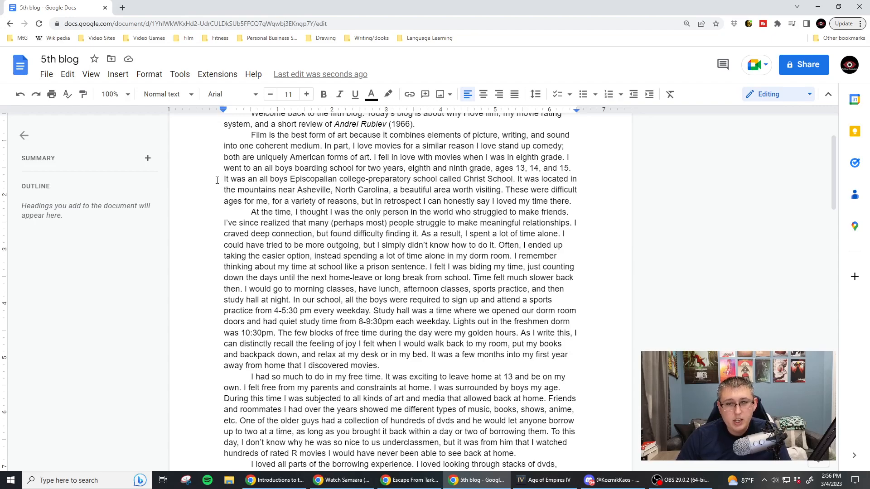
pyautogui.scroll(-3)
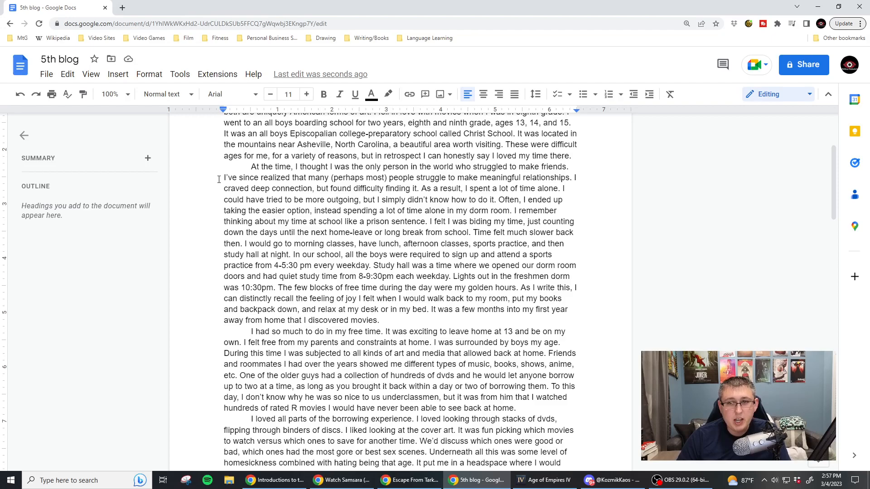
pyautogui.scroll(-3)
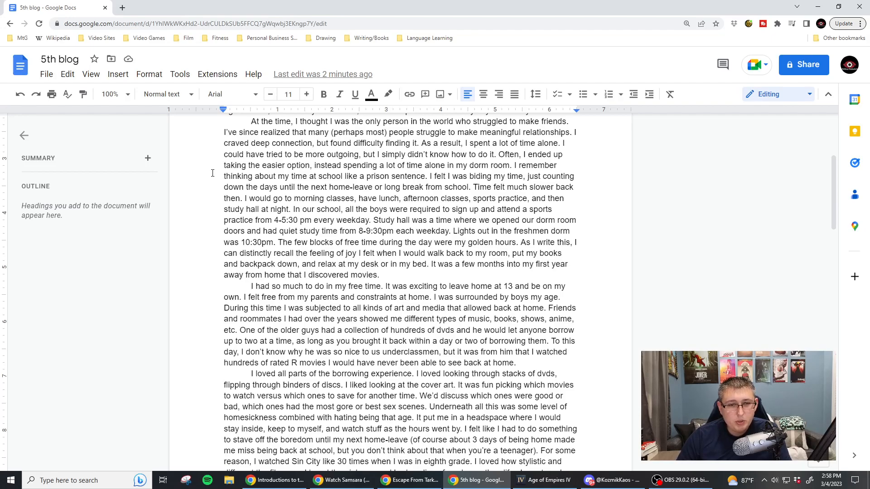
pyautogui.scroll(-3)
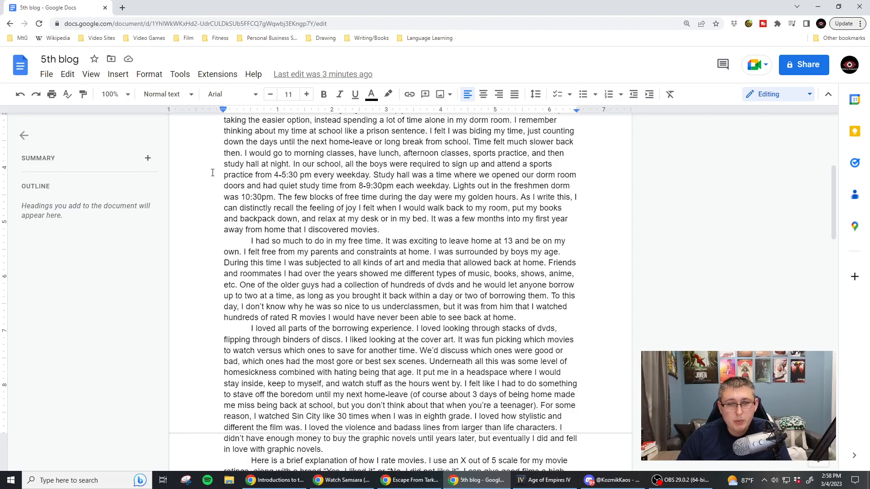
pyautogui.scroll(-3)
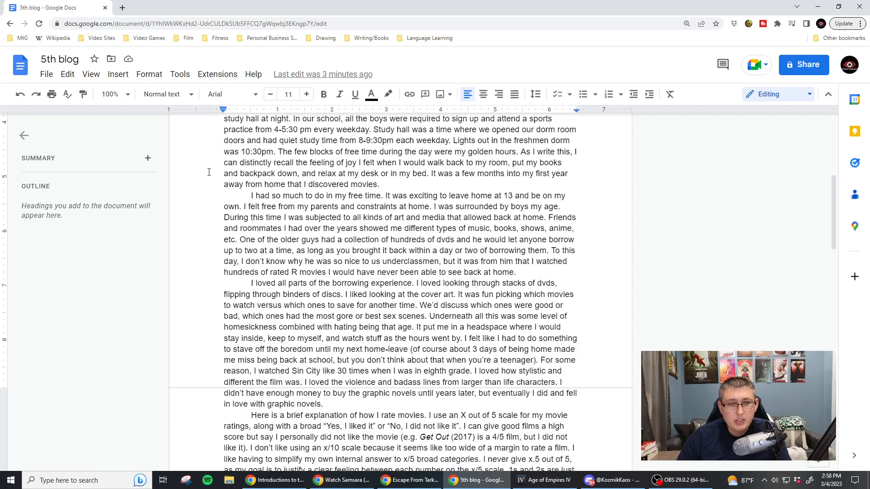
pyautogui.scroll(-3)
pyautogui.write('wasn’t ')
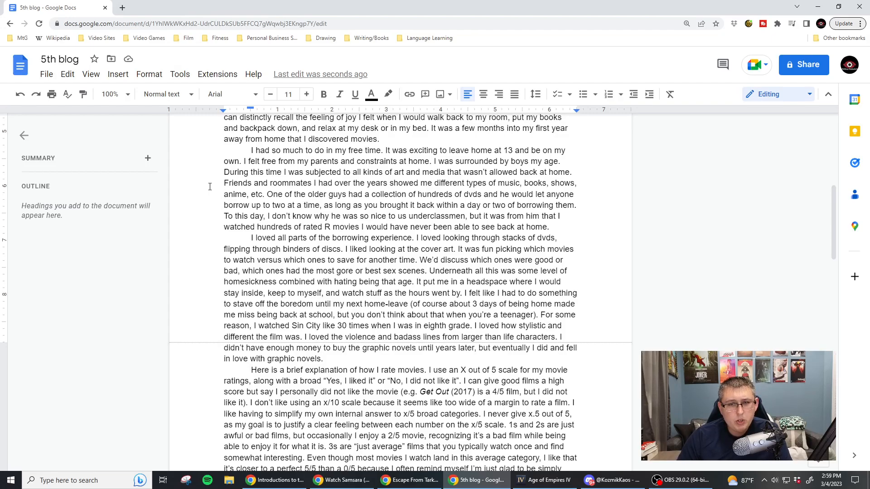
# Scroll down to the movie-rating paragraph with the 6-out-of-5 favorites and the Andrei Rublev opening
pyautogui.scroll(-3)
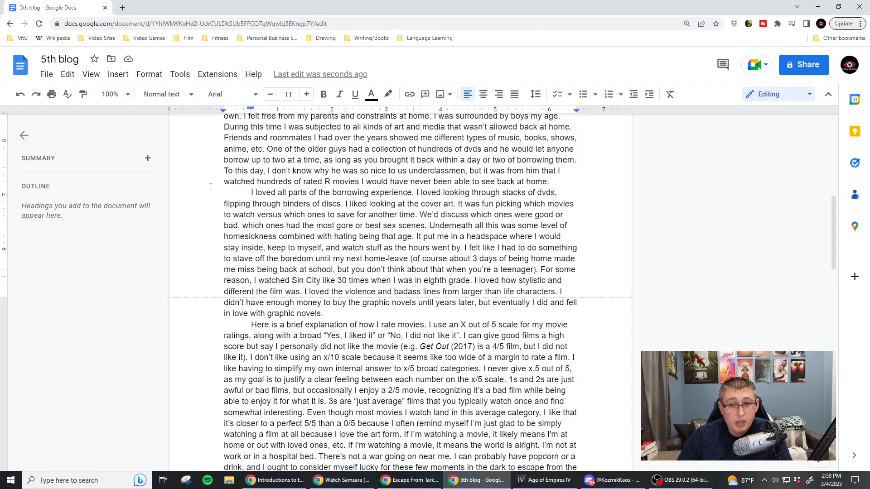
pyautogui.scroll(-3)
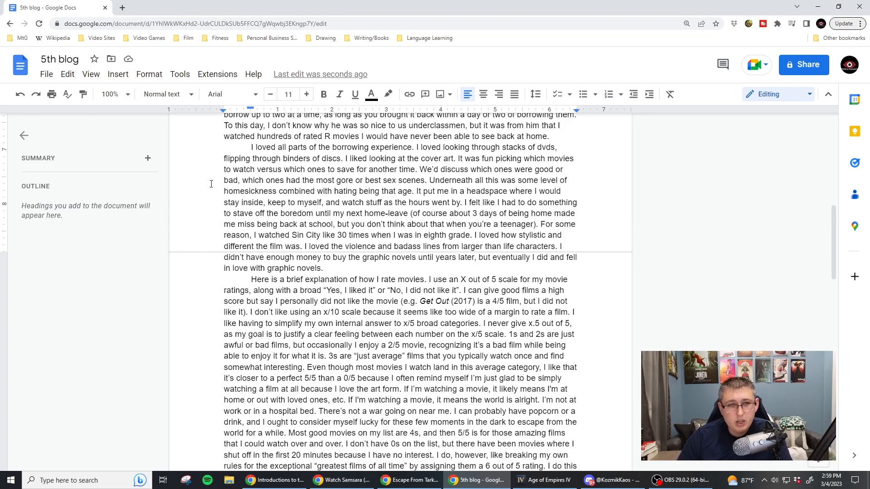
pyautogui.scroll(-3)
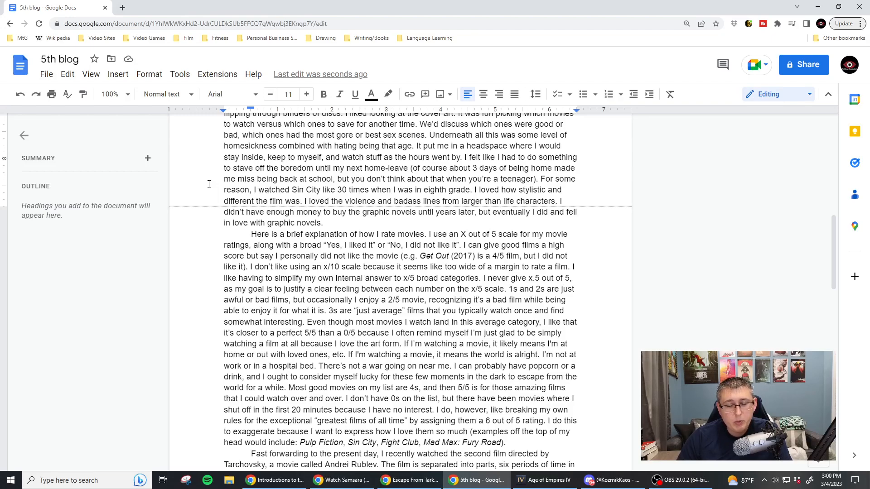
pyautogui.scroll(-3)
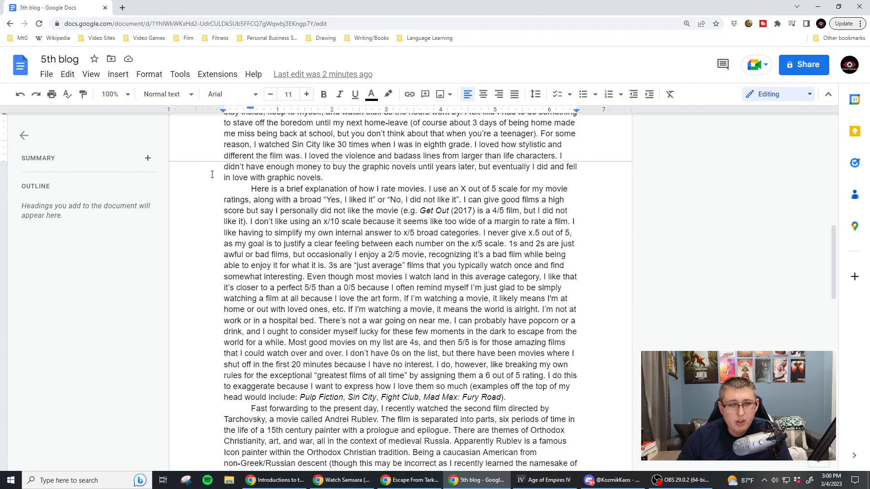
pyautogui.scroll(-3)
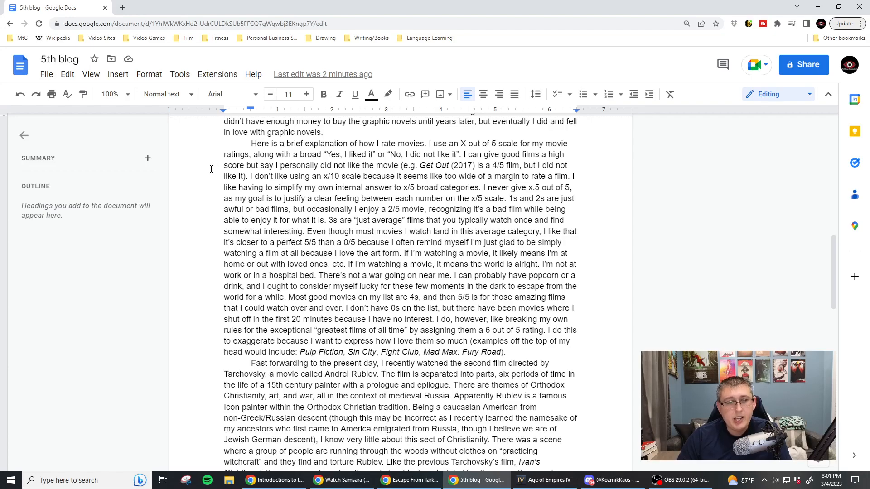
pyautogui.scroll(-3)
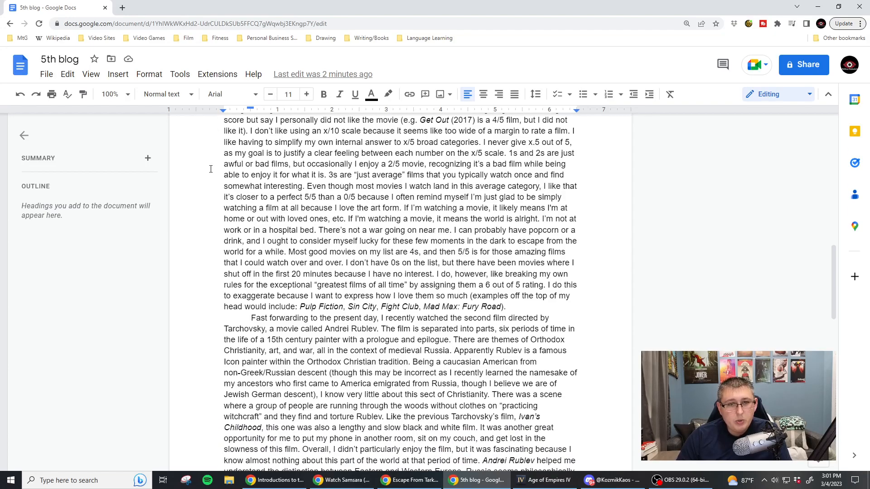
pyautogui.moveTo(213, 161)
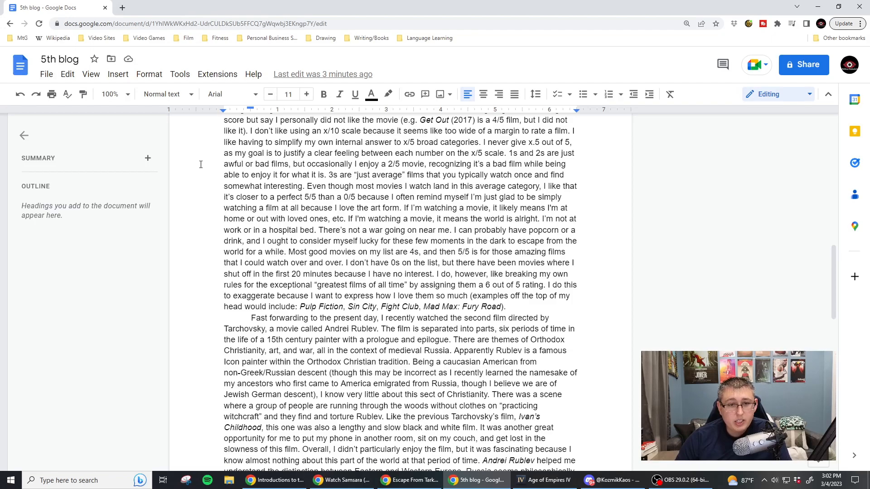
pyautogui.scroll(-3)
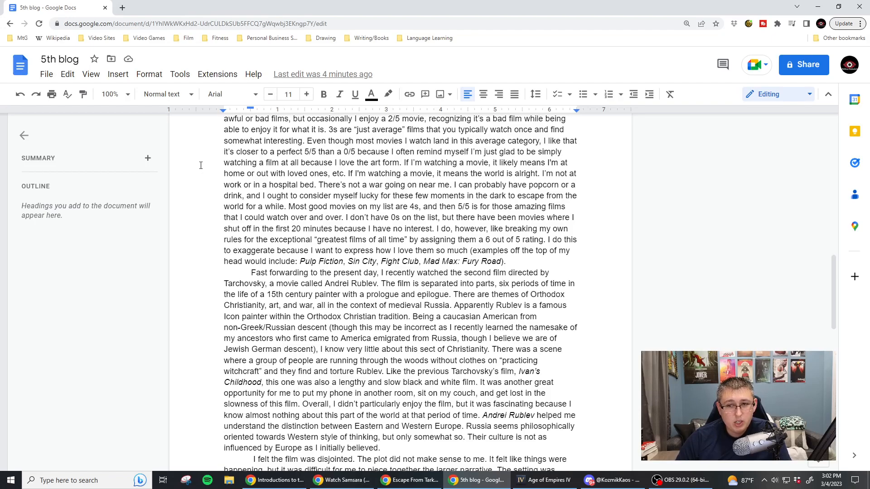
pyautogui.scroll(-3)
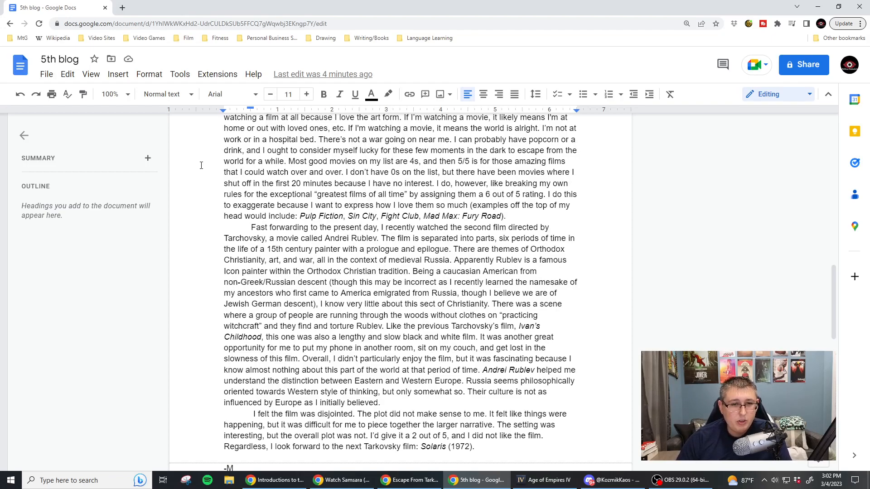
pyautogui.scroll(-3)
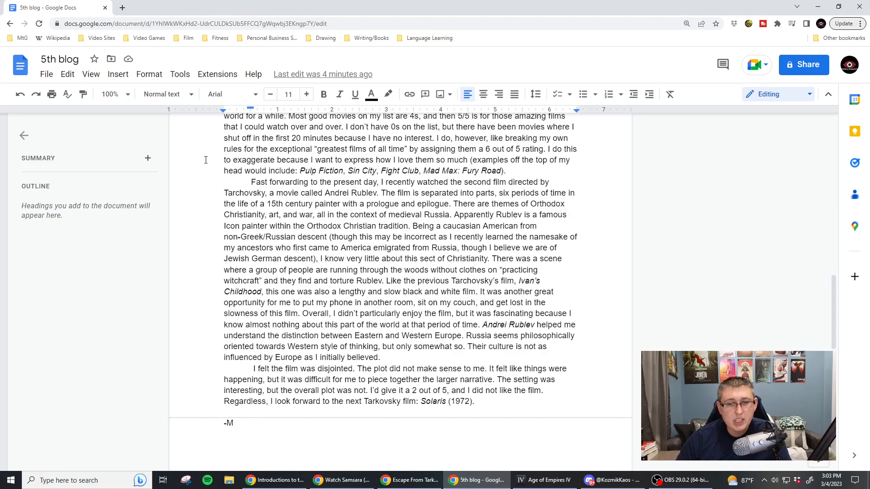
pyautogui.scroll(-3)
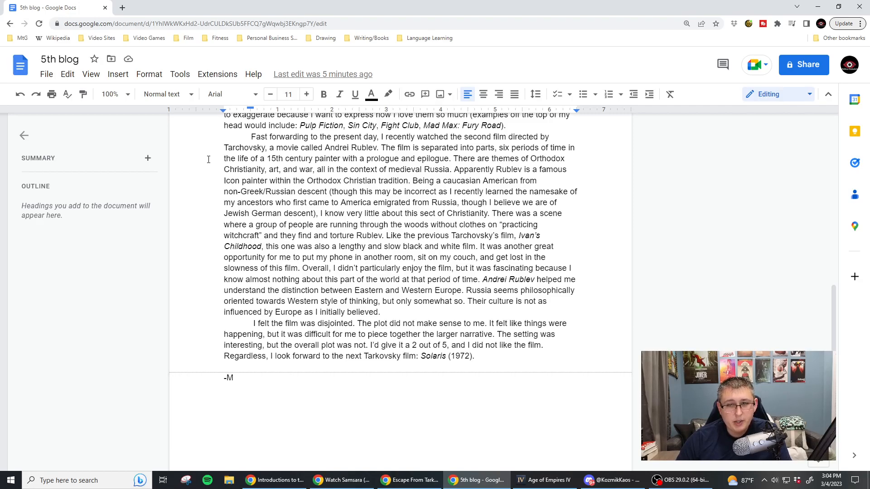
# Scroll down past the edited Andrei Rublev paragraph toward the -M sign-off
pyautogui.scroll(-3)
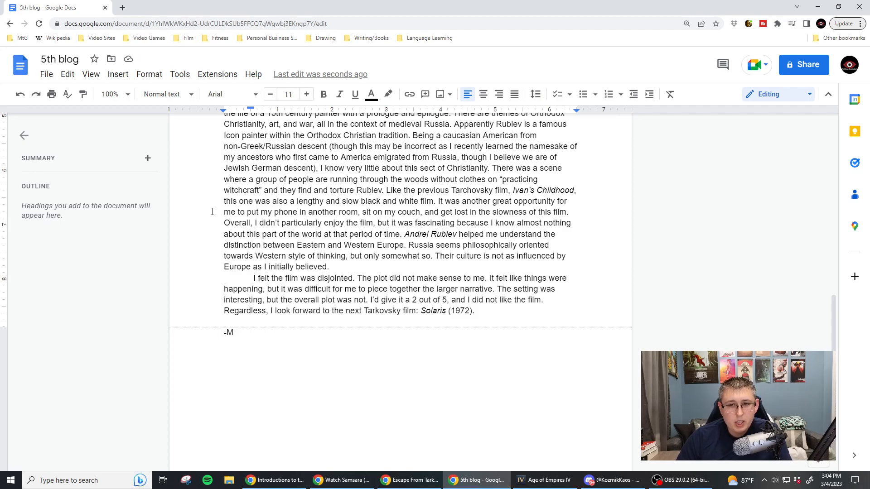
pyautogui.moveTo(190, 220)
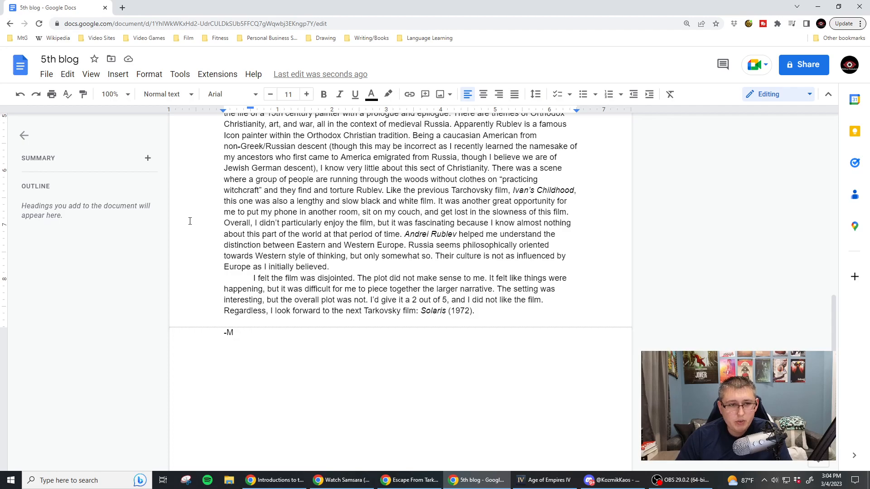